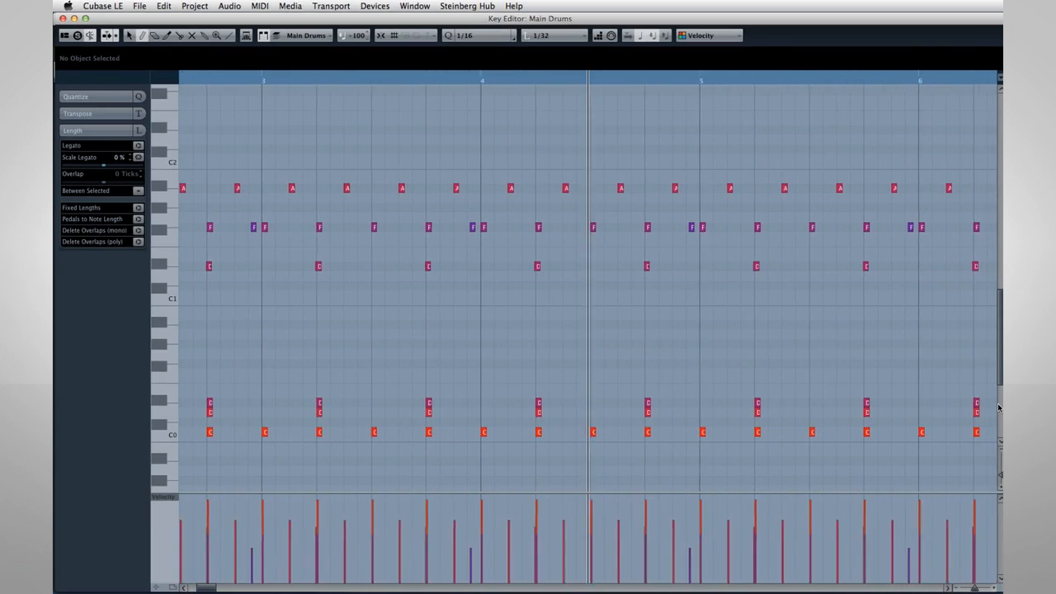
- Scroll the project view while leaving the drum Key Editor for the Add Instrument Track dialog
scroll(right, 3)
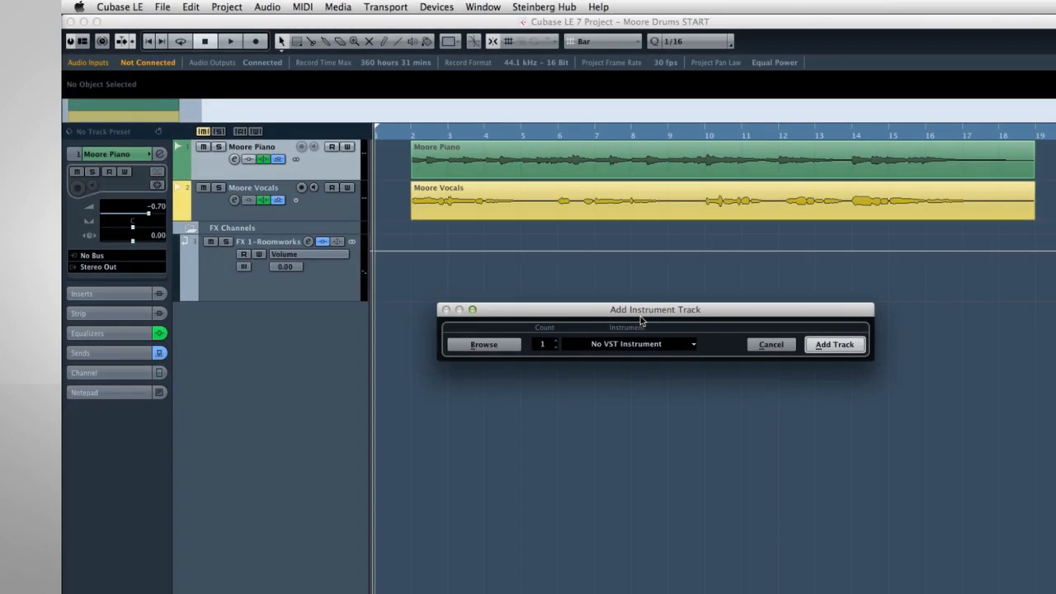
mouse_move(693, 320)
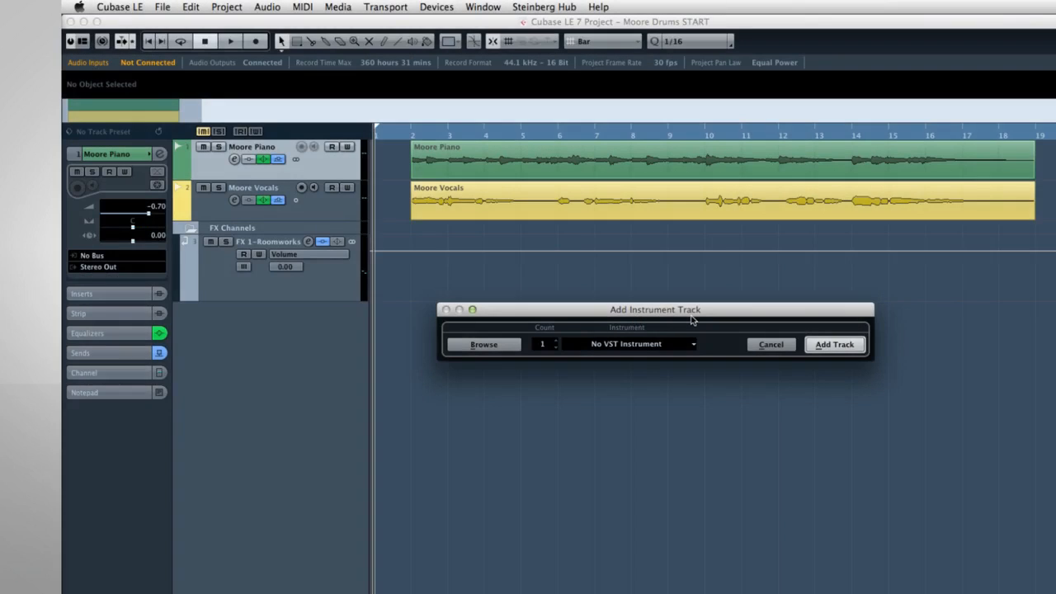
mouse_move(661, 330)
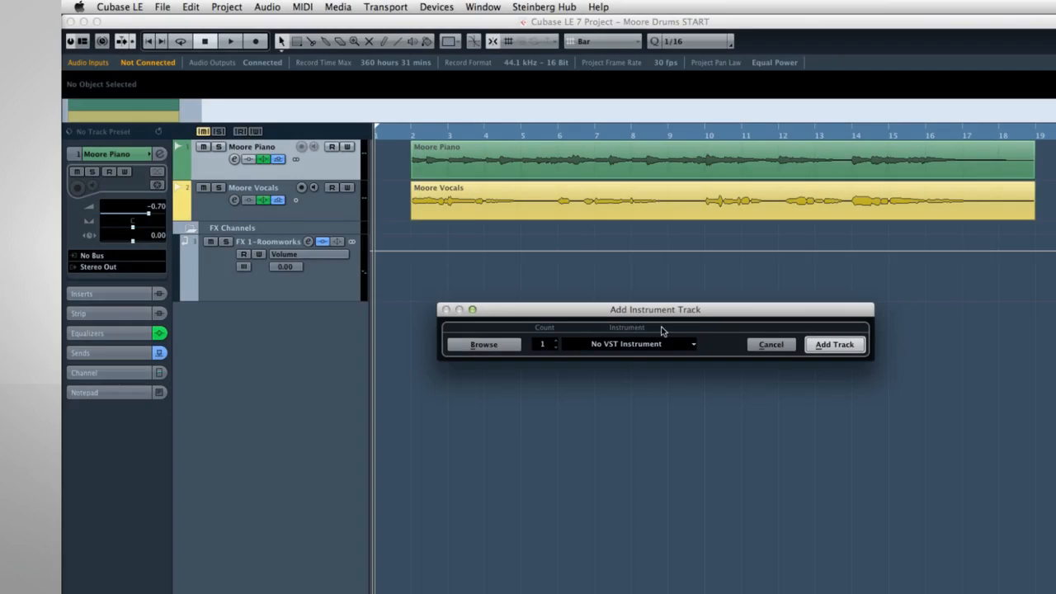
mouse_move(739, 340)
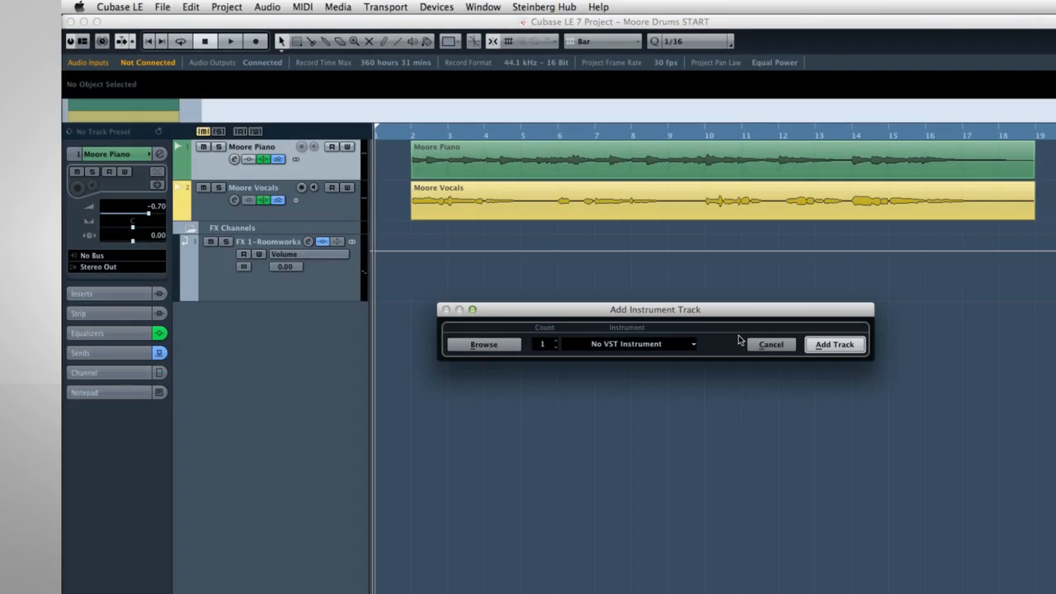
- Add one instrument track with HALion Sonic SE via Project > Add Track > Instrument
click(770, 345)
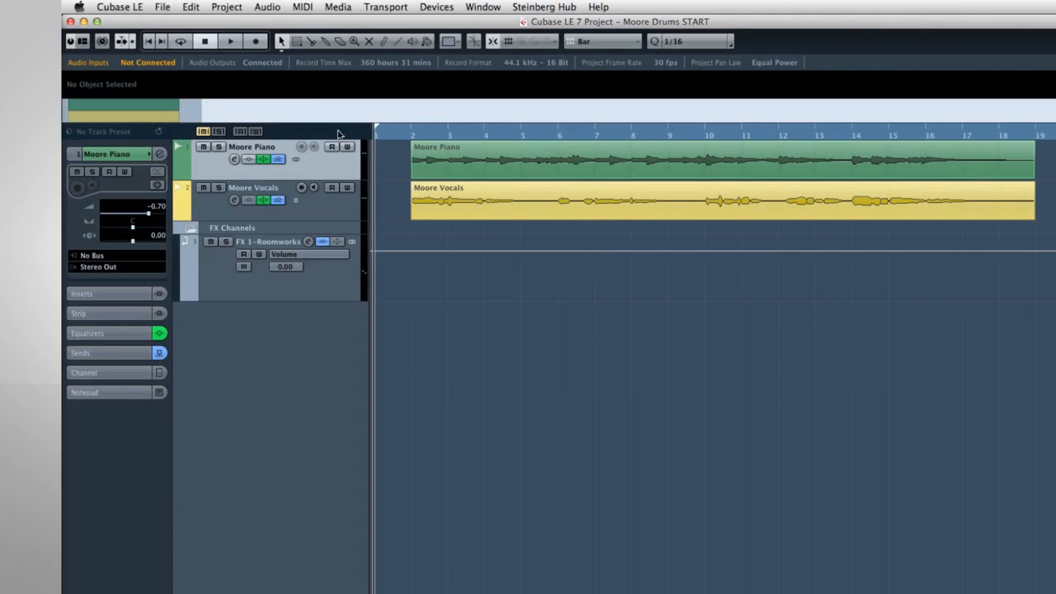
click(226, 7)
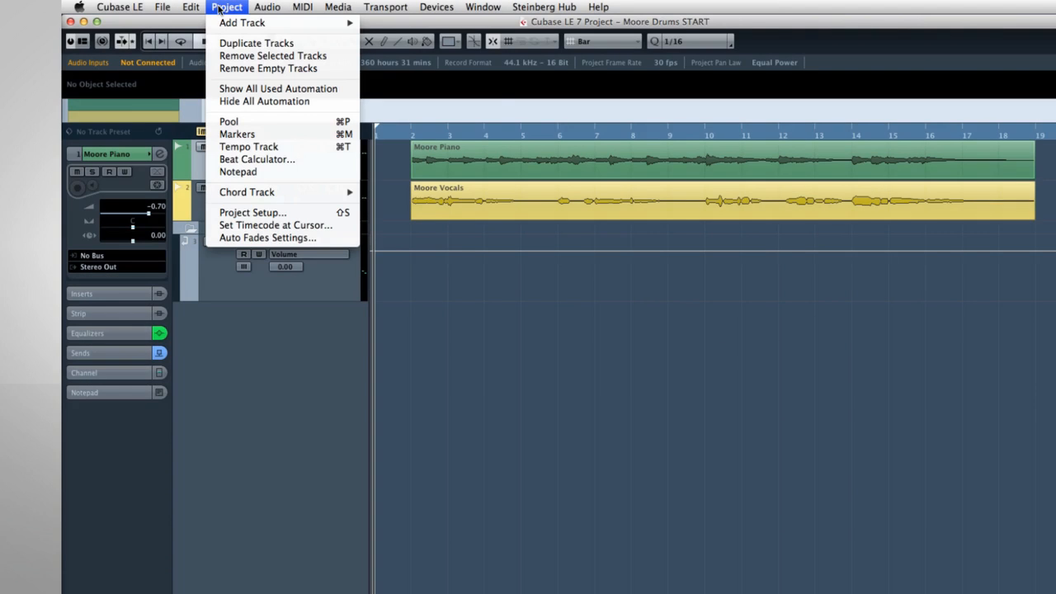
mouse_move(241, 23)
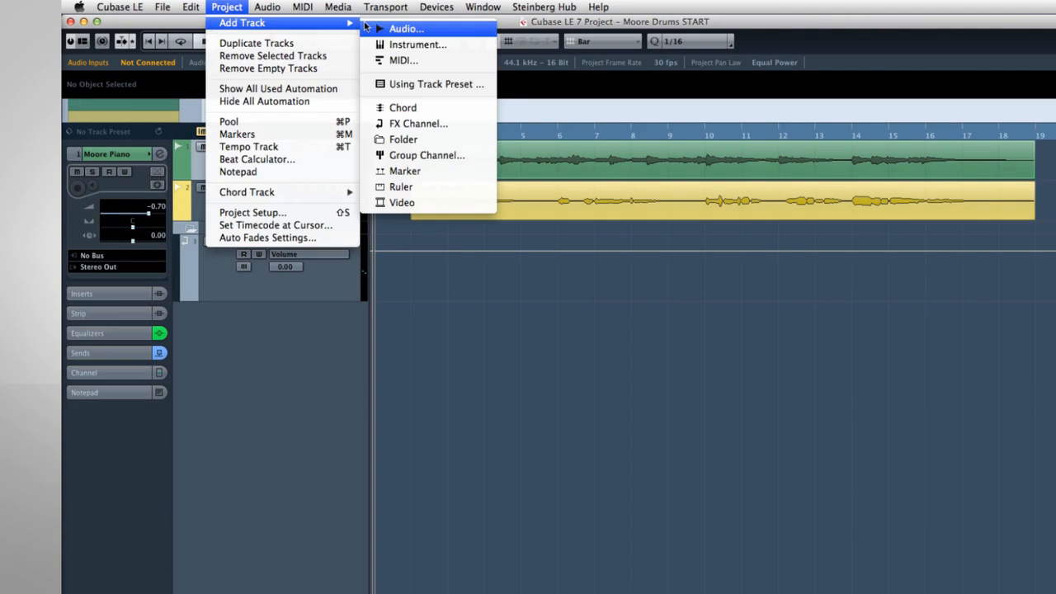
mouse_move(417, 45)
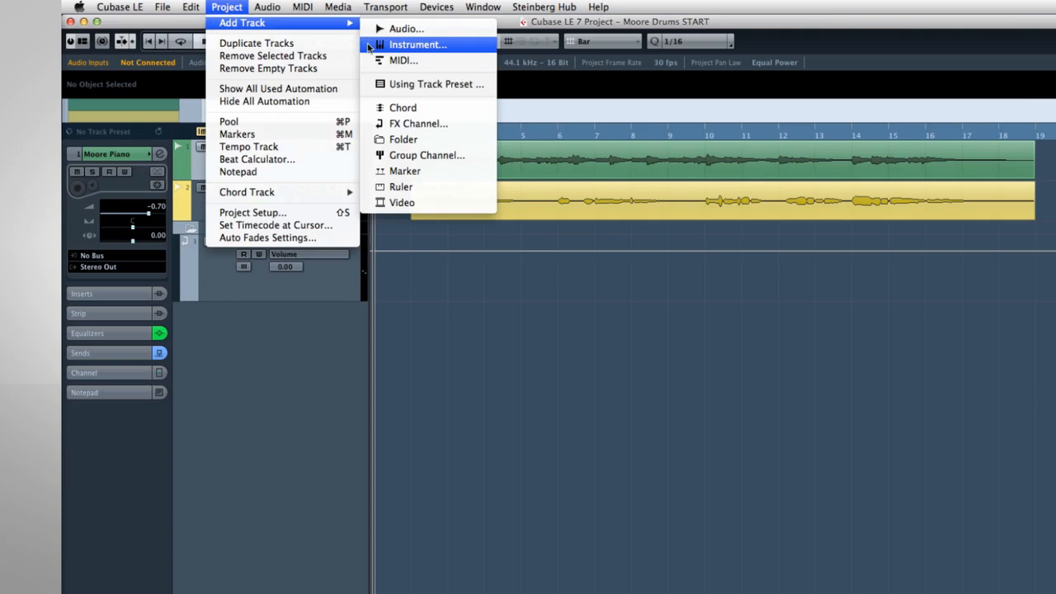
click(418, 45)
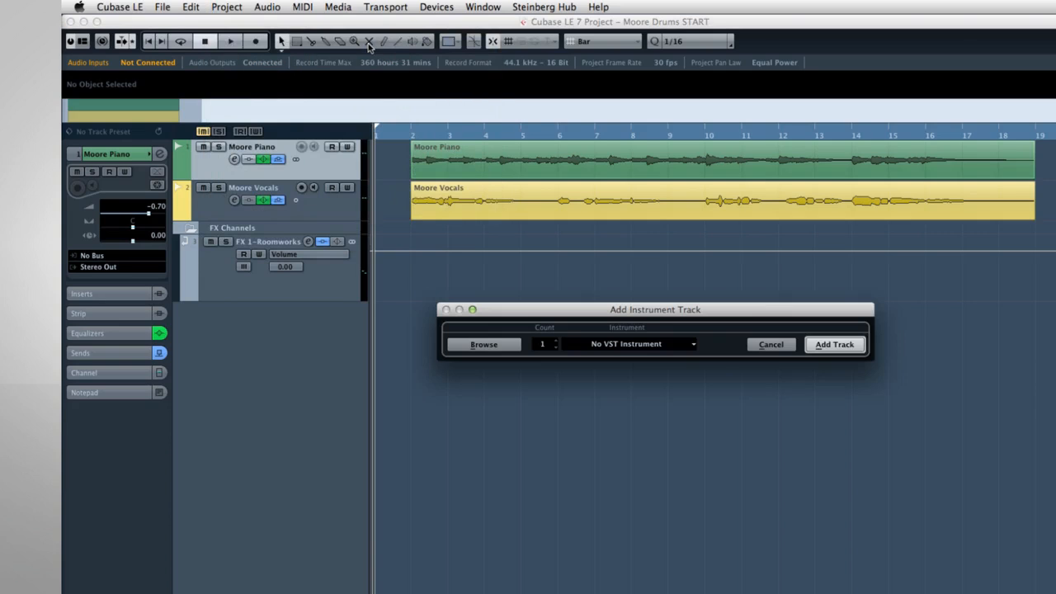
click(557, 342)
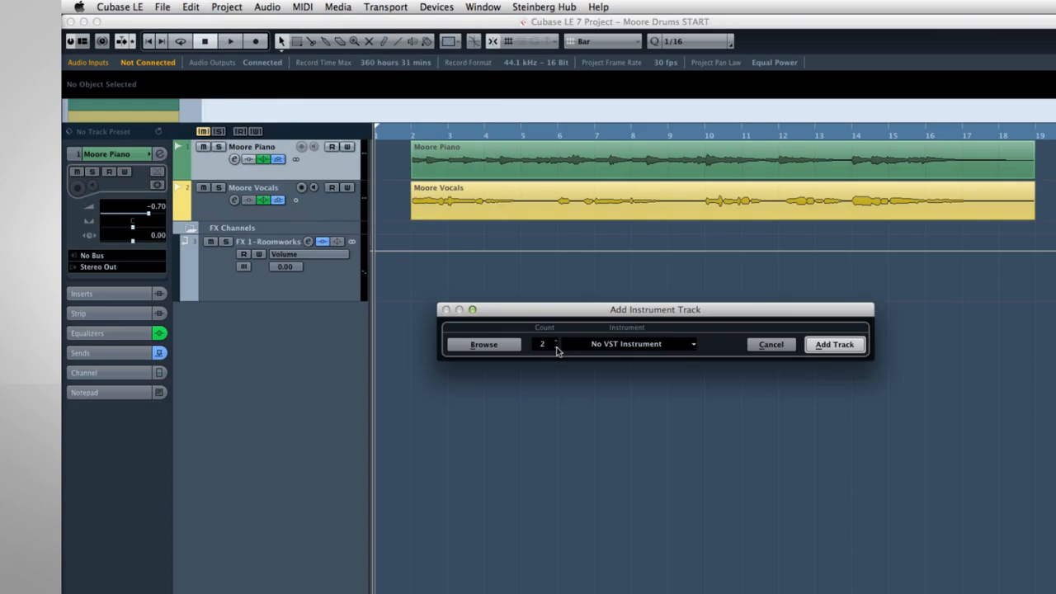
click(558, 346)
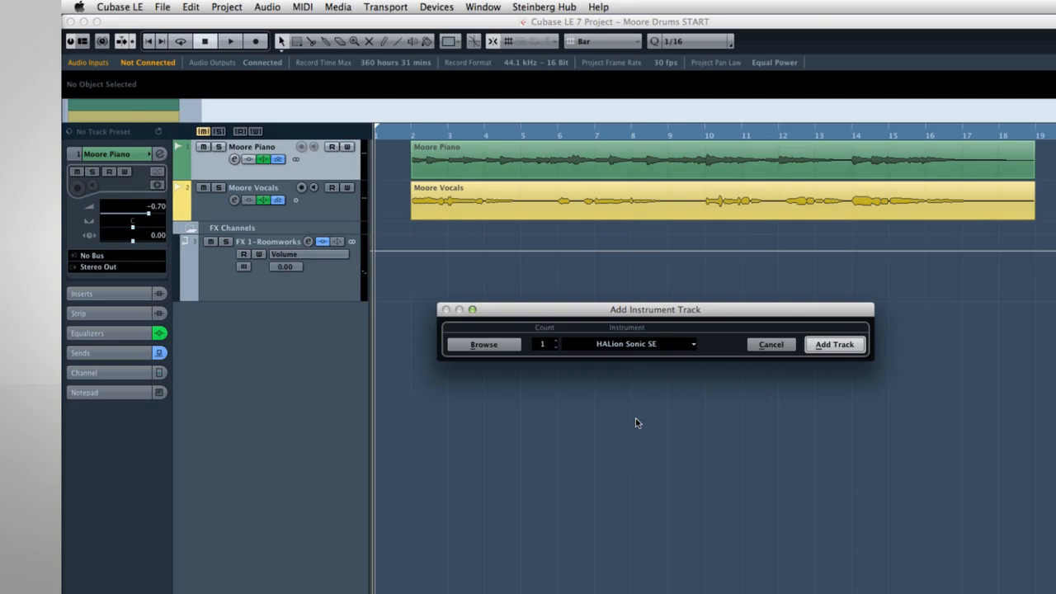
mouse_move(701, 383)
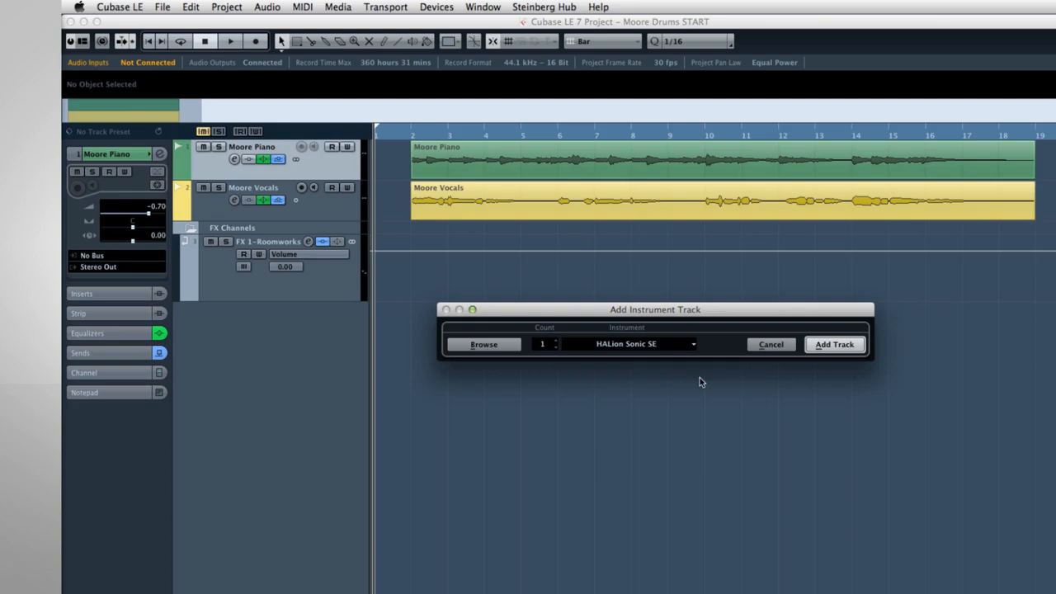
click(769, 345)
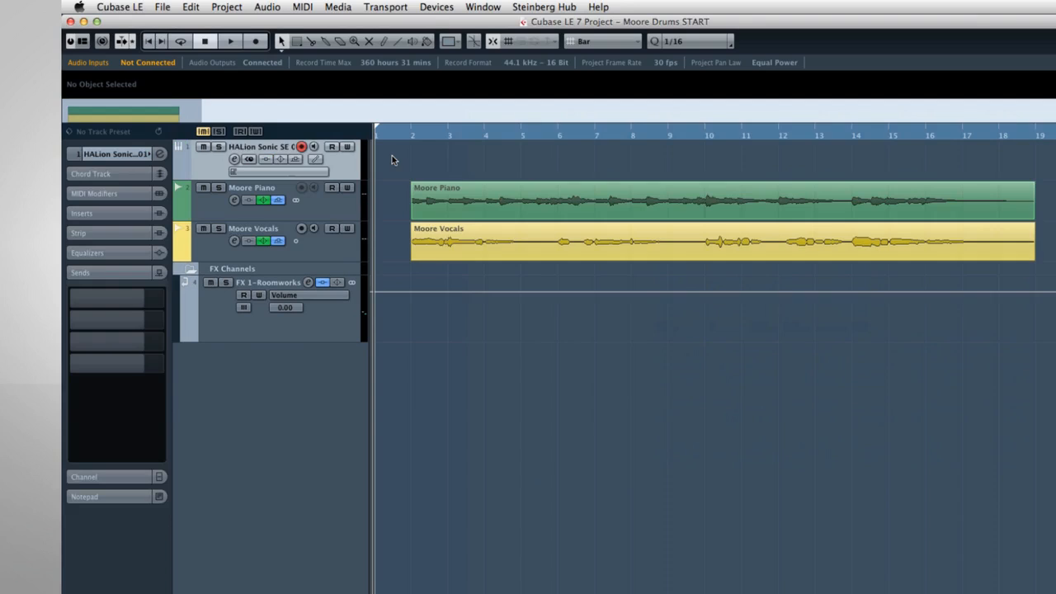
- Load the [GM 134] Rock Kit preset from the Drum&Perc category into HALion Sonic SE
click(115, 154)
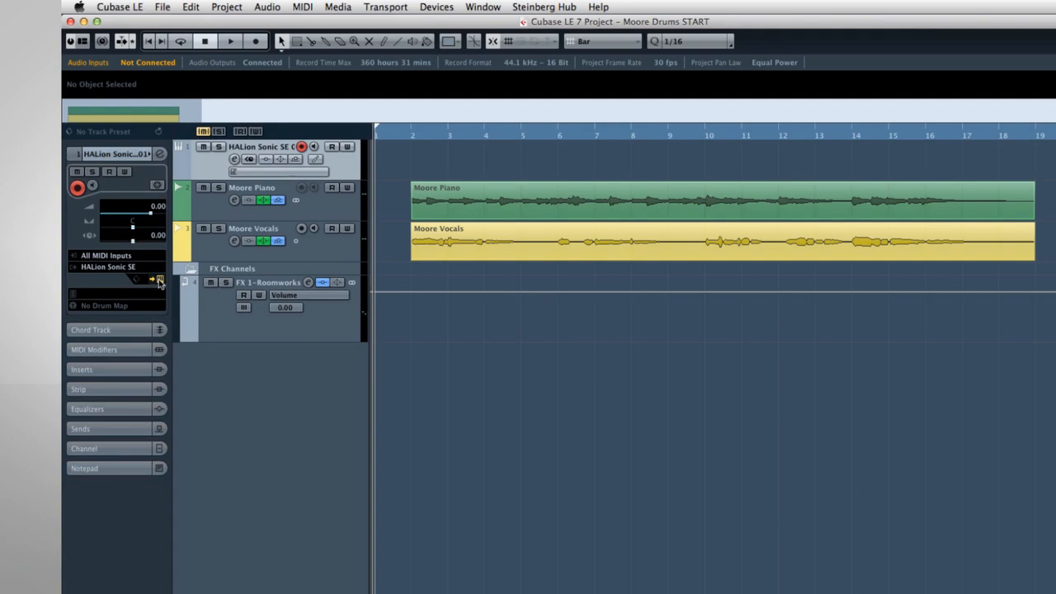
click(160, 279)
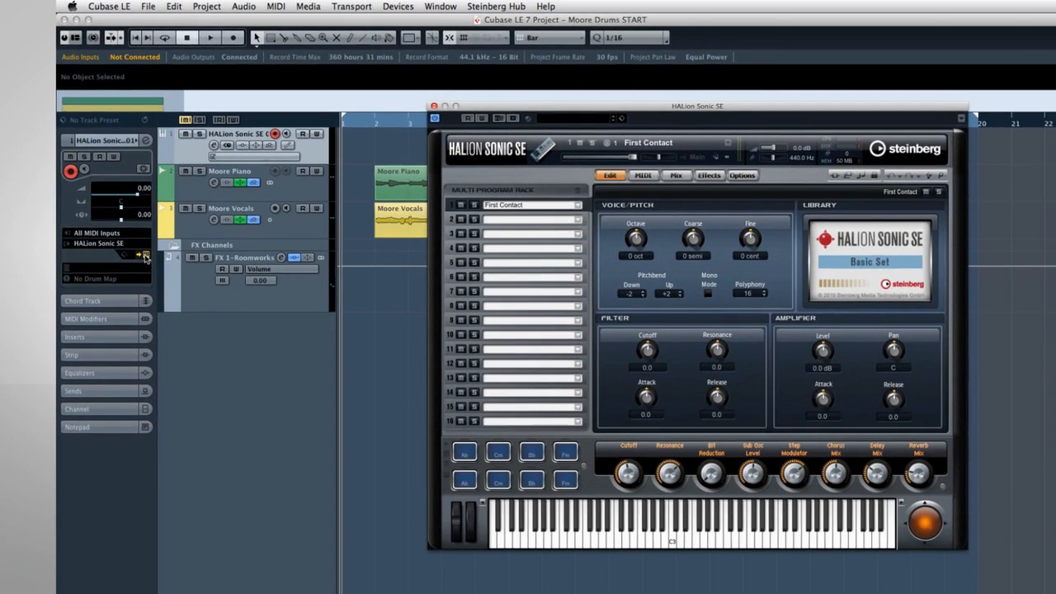
mouse_move(192, 347)
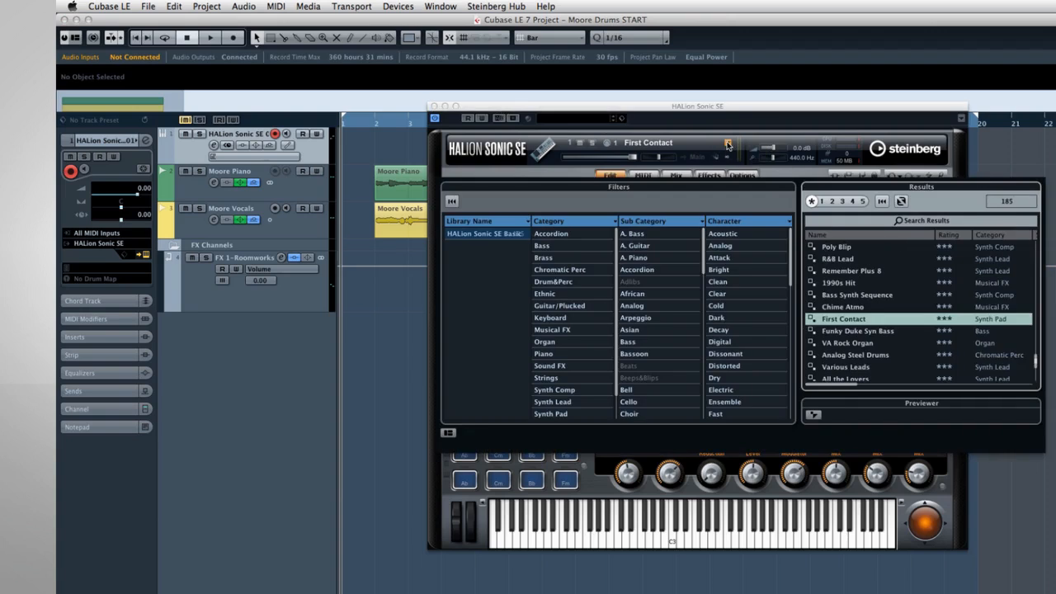
click(554, 280)
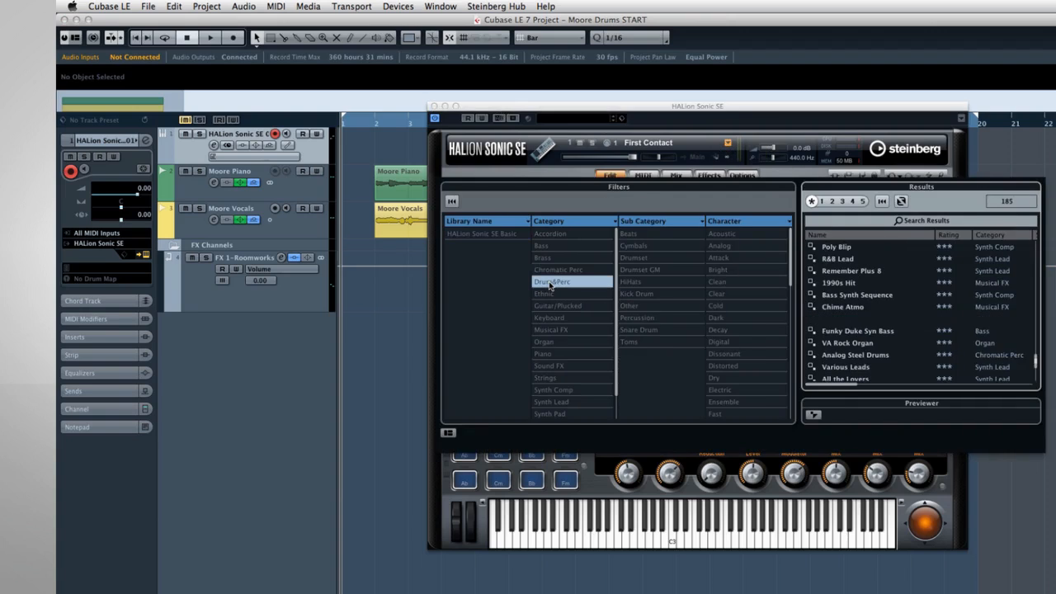
click(563, 280)
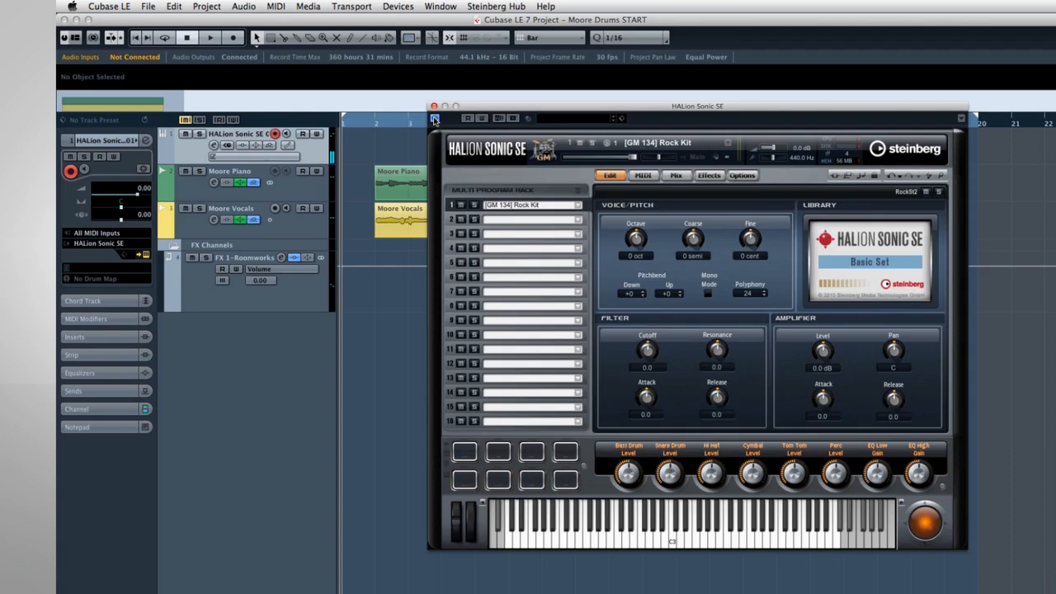
click(434, 119)
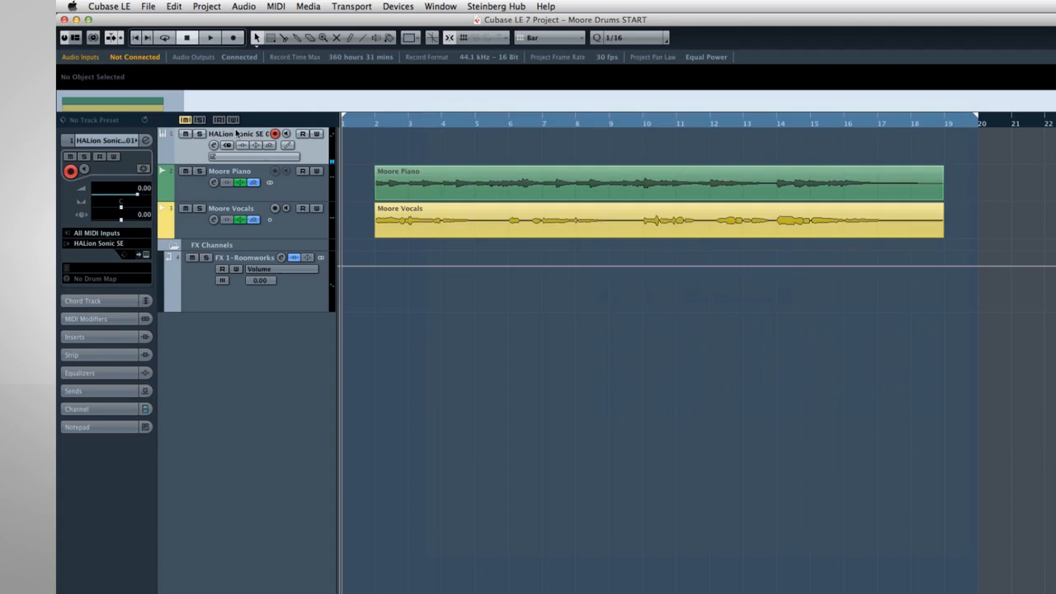
- Rename the instrument track to DRUMS and open its part at bar 1 for editing
double_click(240, 134)
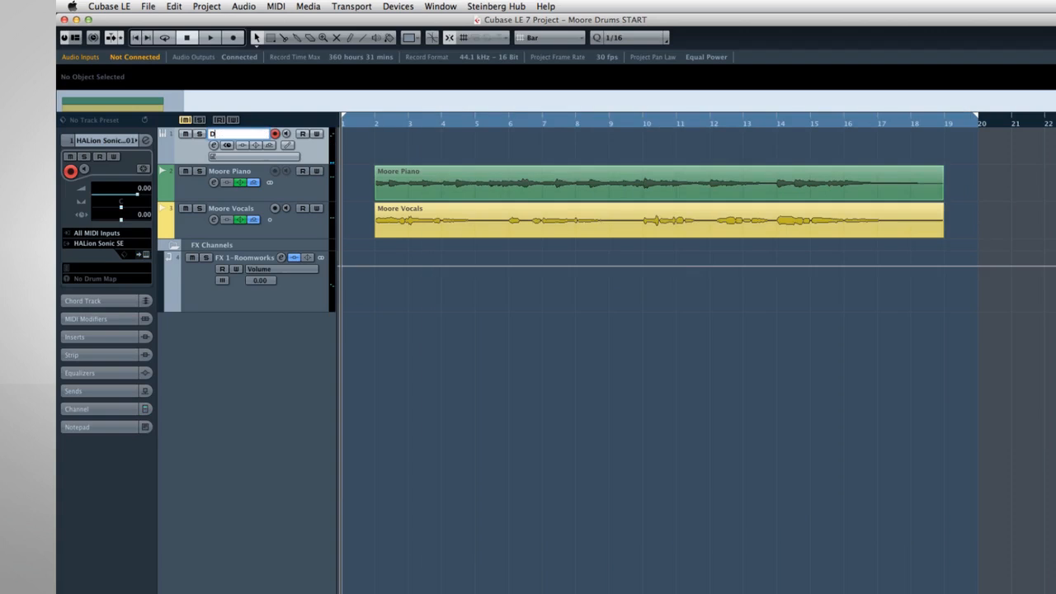
text(DRUMS)
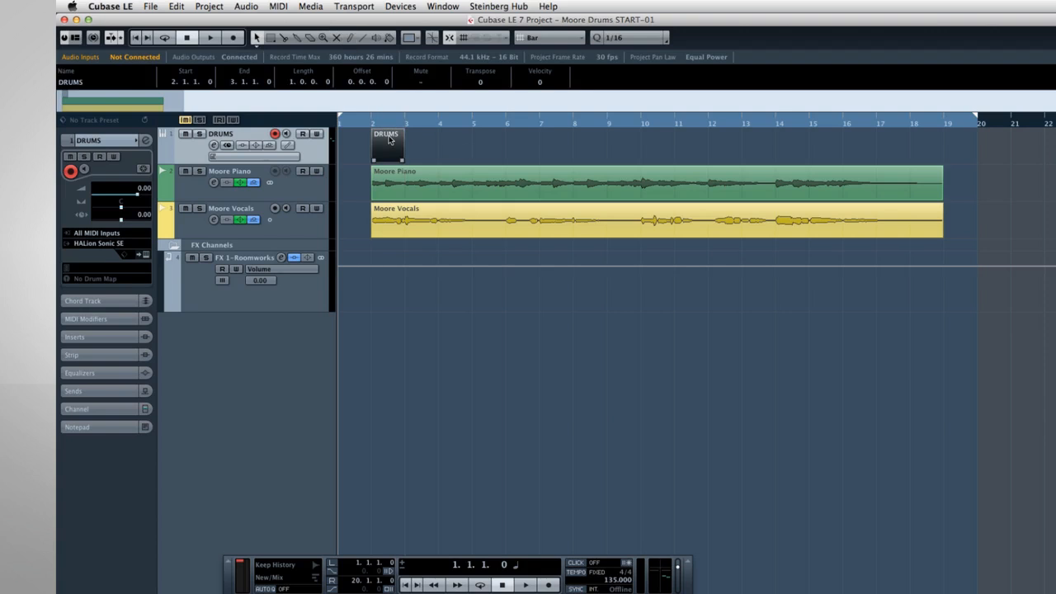
double_click(387, 145)
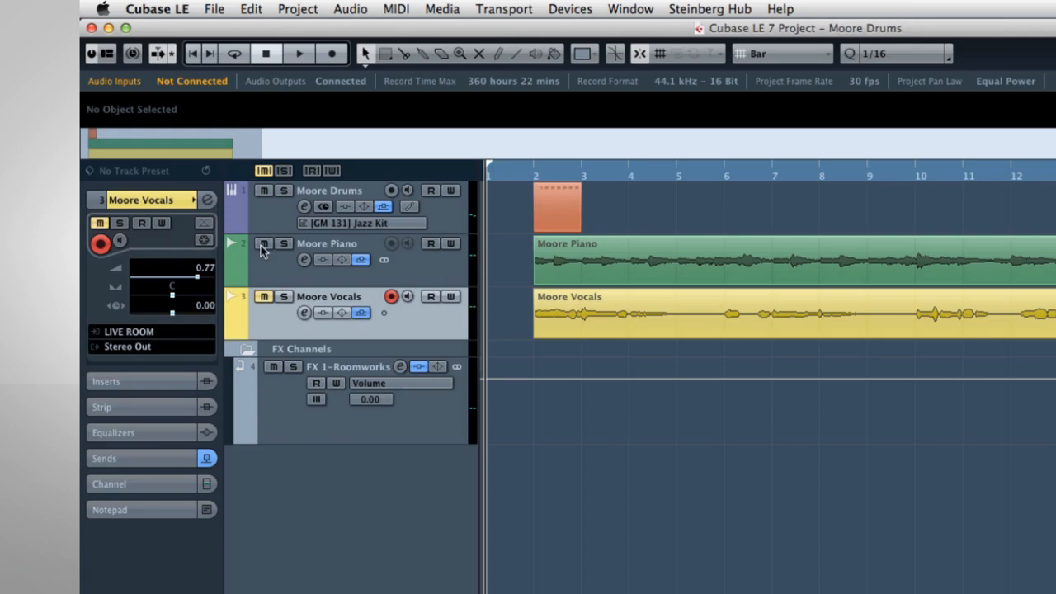
click(299, 53)
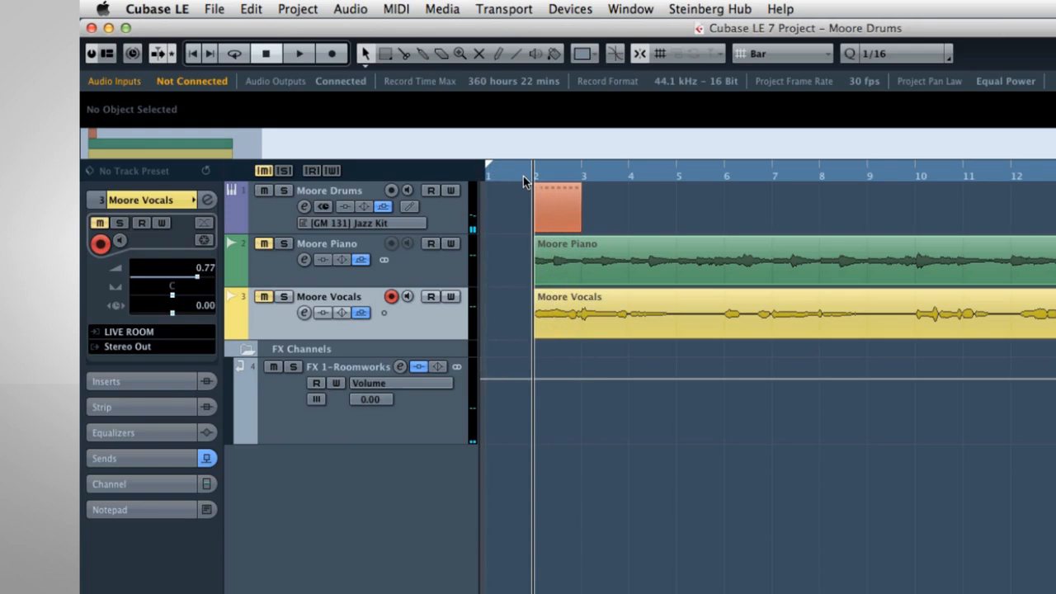
click(299, 52)
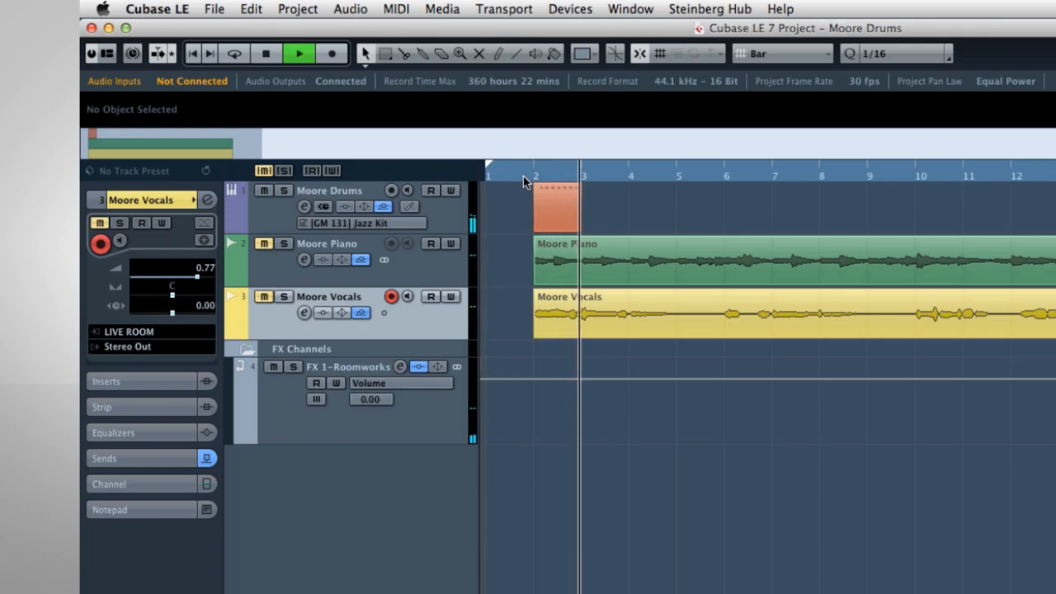
click(557, 206)
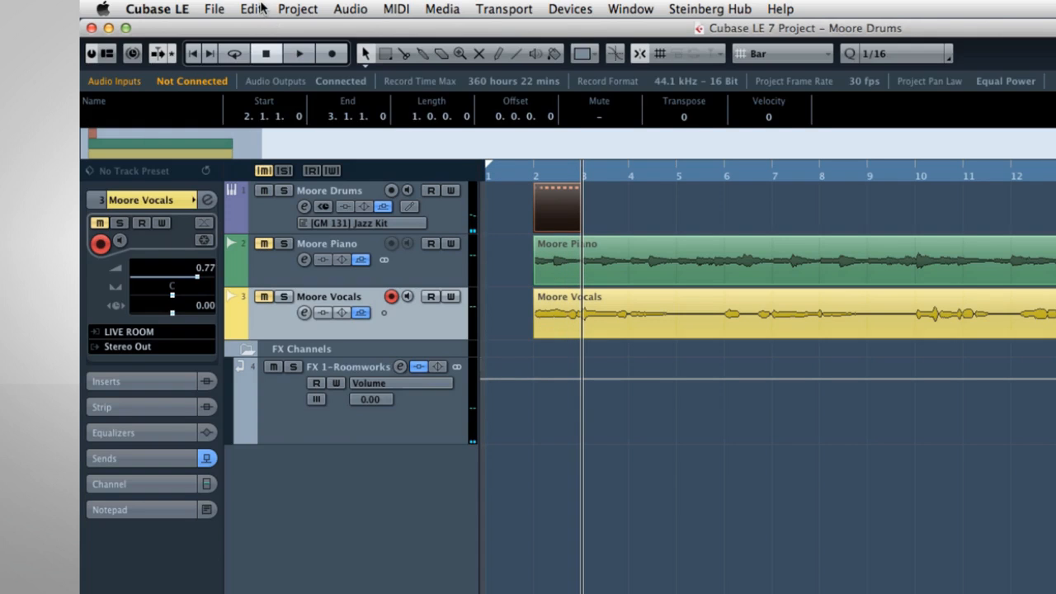
click(251, 10)
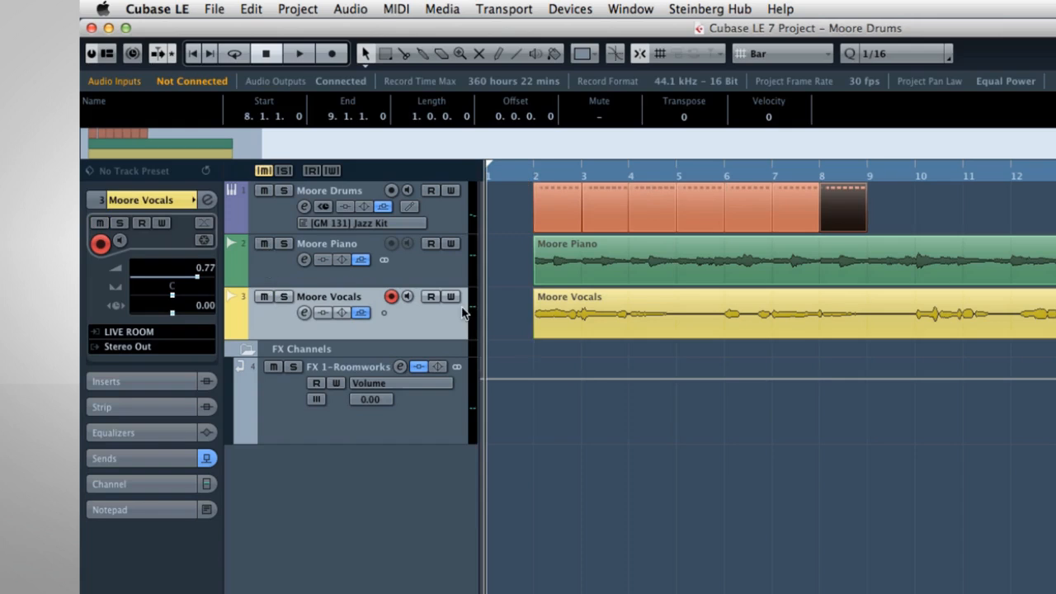
click(299, 53)
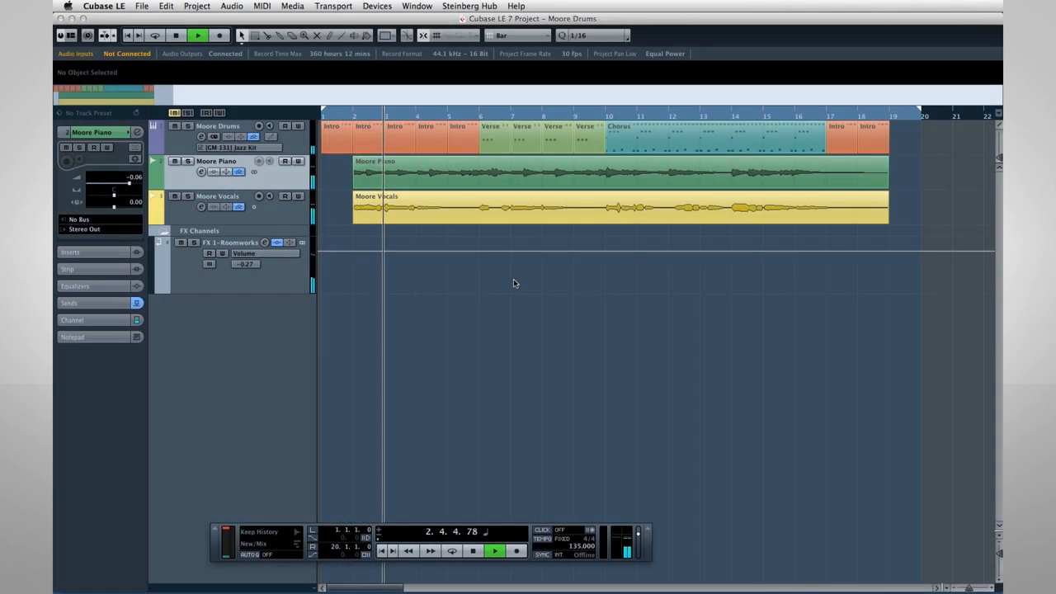
click(491, 139)
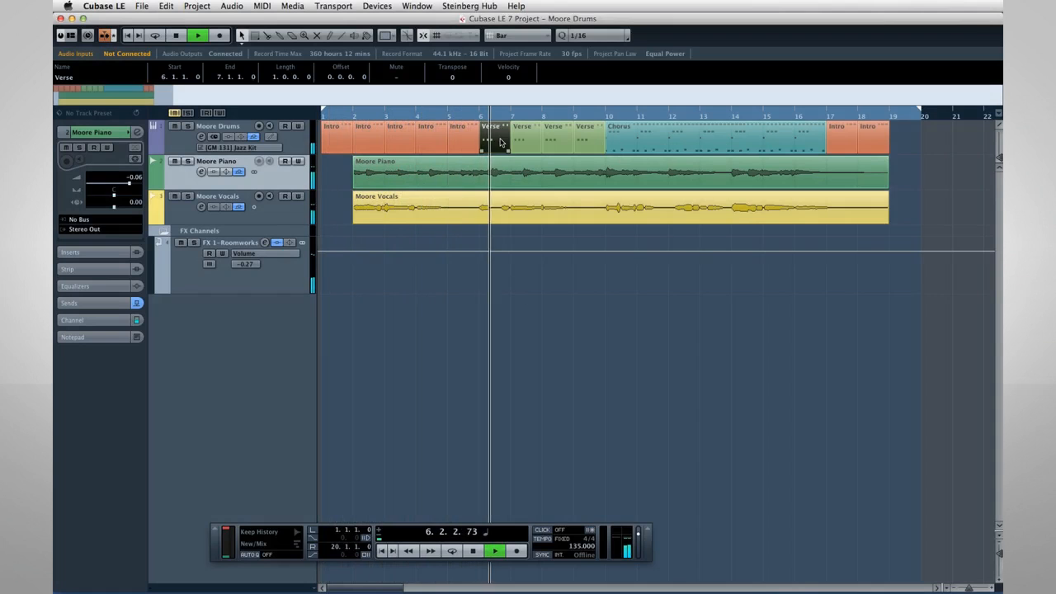
click(710, 136)
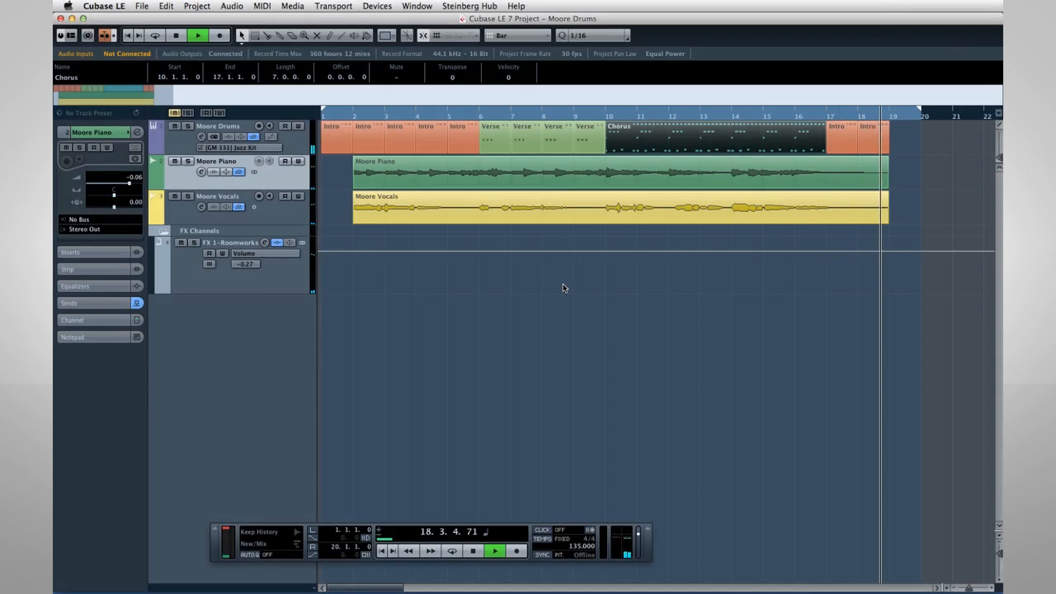
click(175, 35)
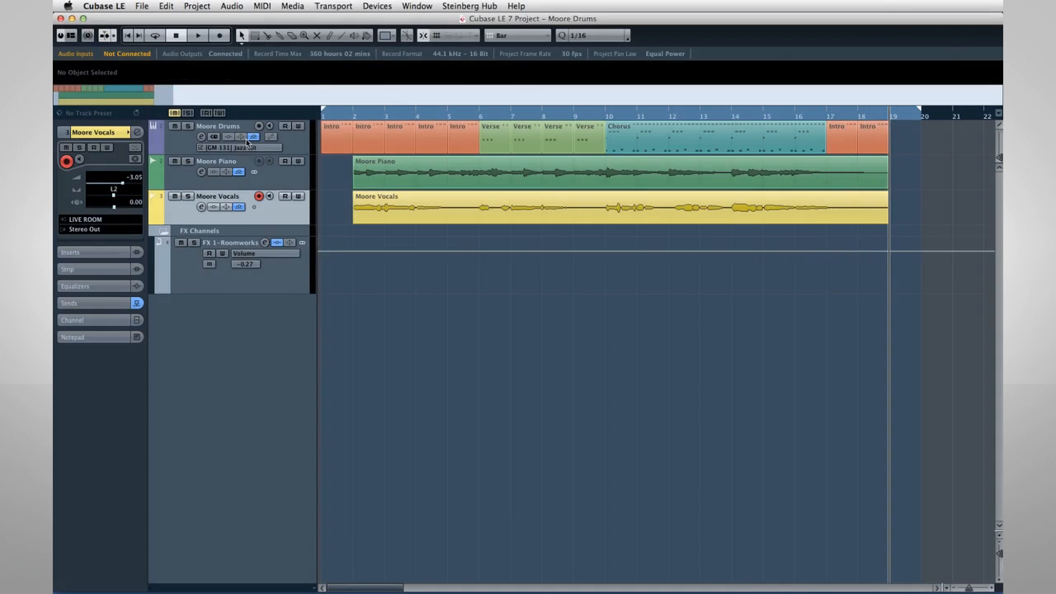
- Start a new instrument track with HALion Sonic SE chosen as its instrument
click(197, 7)
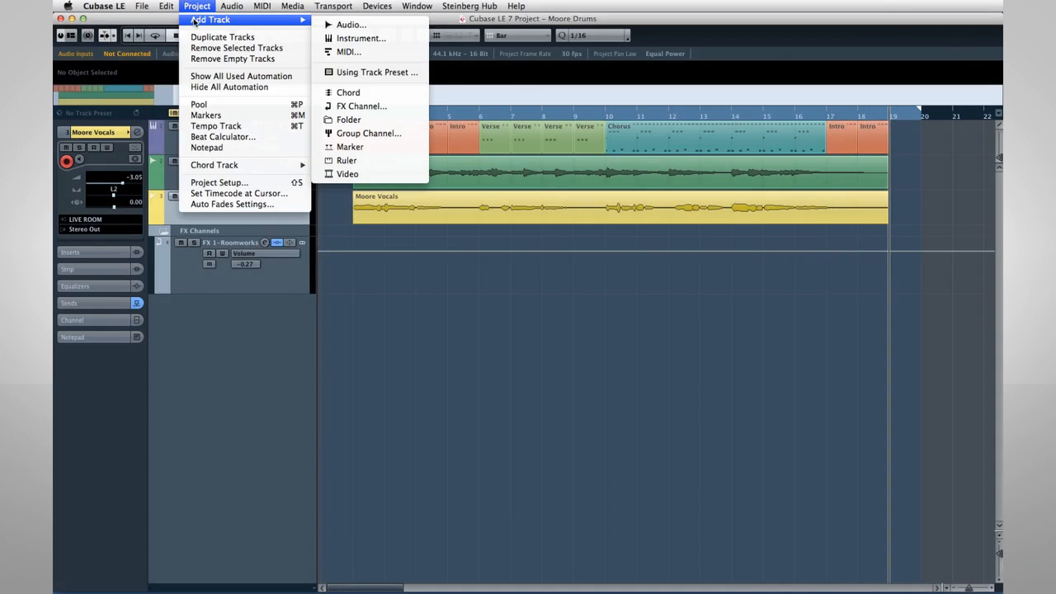
click(360, 38)
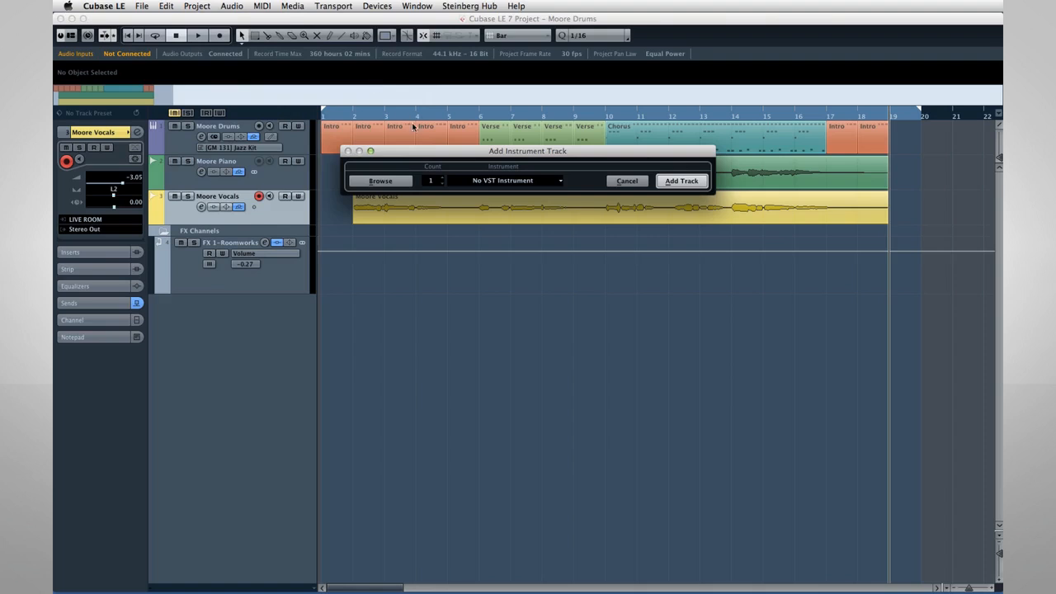
click(561, 180)
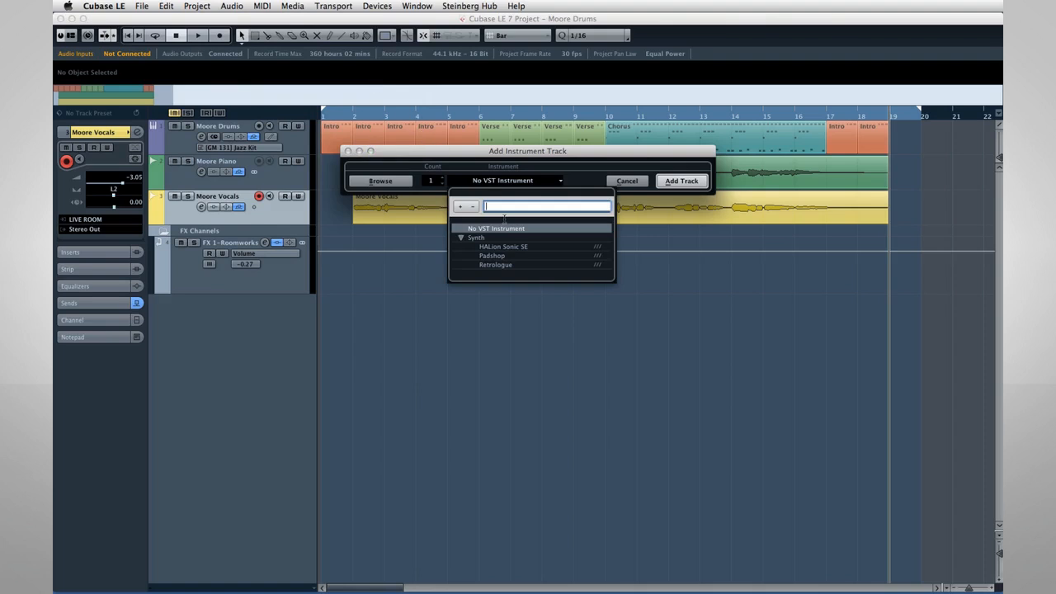
click(627, 180)
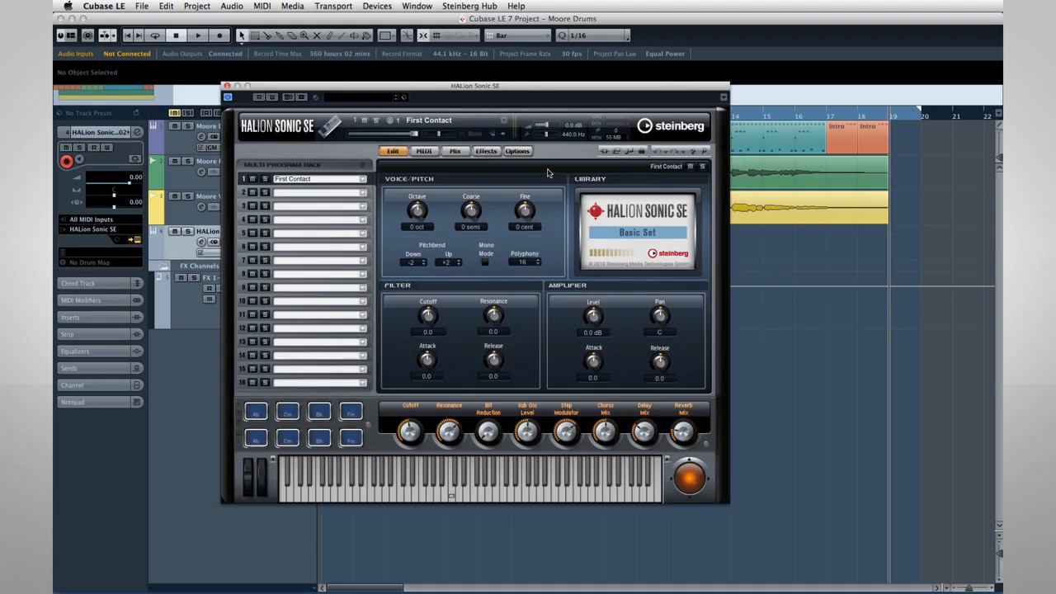
- Load a Synth Pad preset into the new HALion Sonic SE track
click(505, 122)
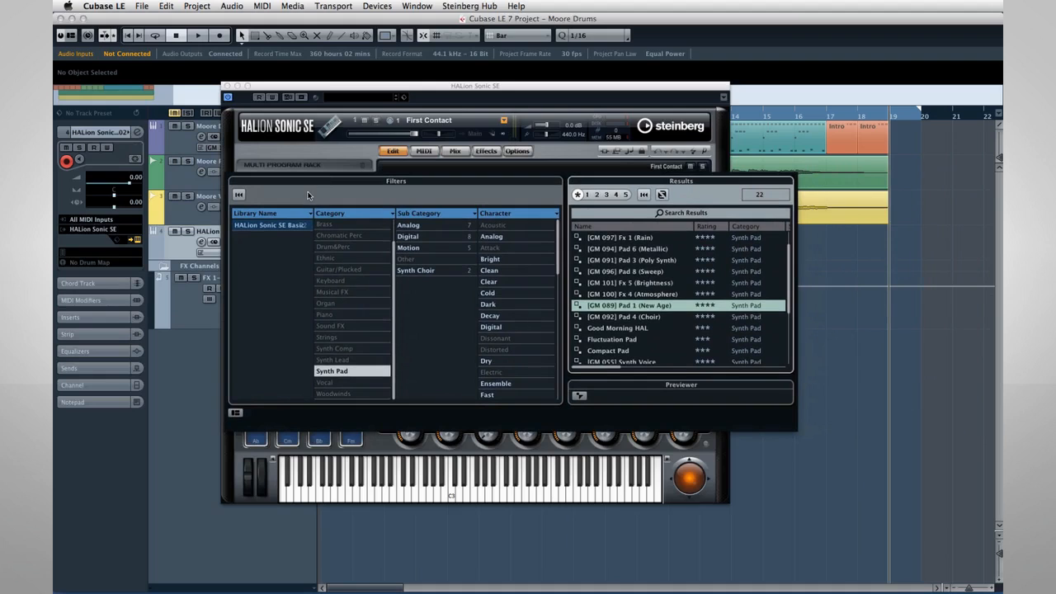
click(332, 369)
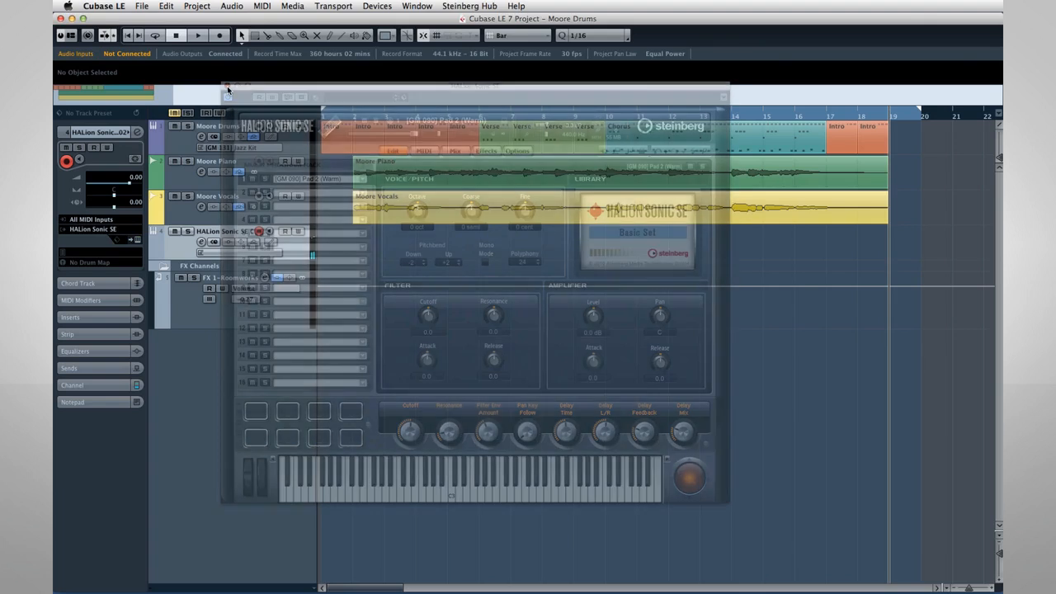
click(228, 90)
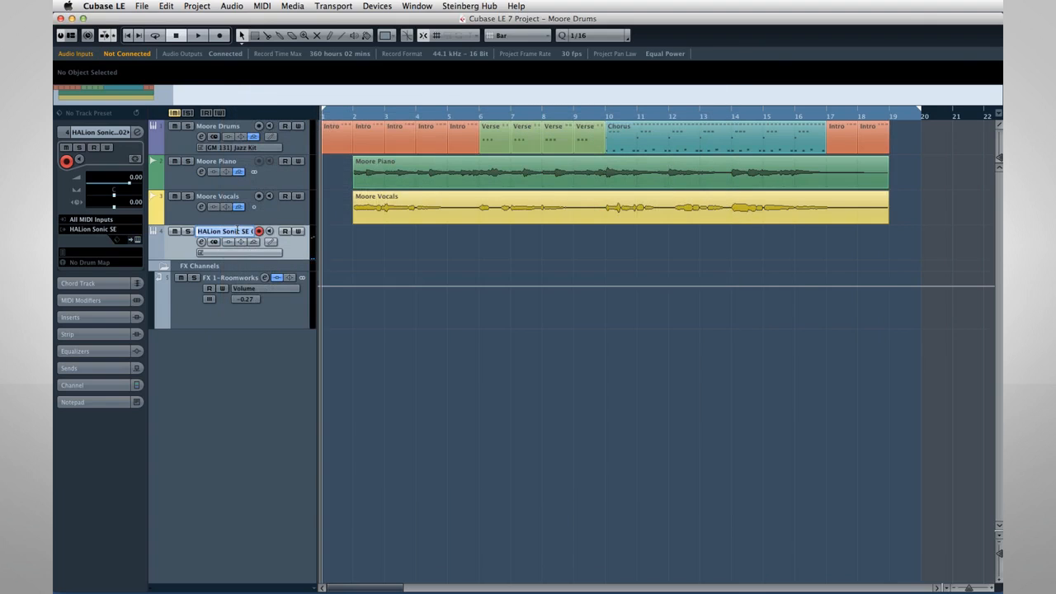
- Name the new instrument track PADS and record a MIDI pad part onto it
text(PADS)
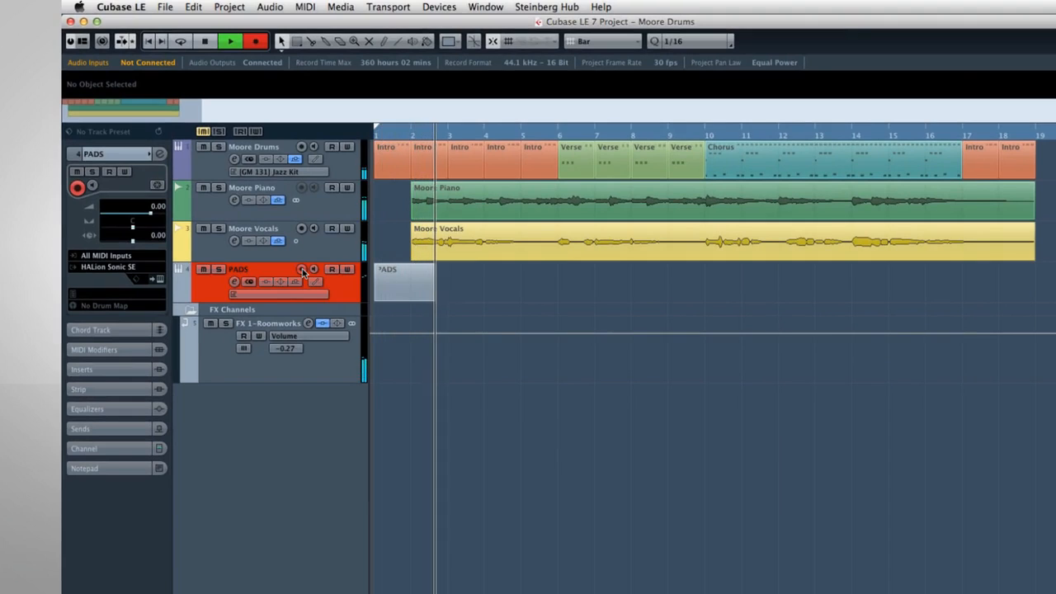
scroll(right, 3)
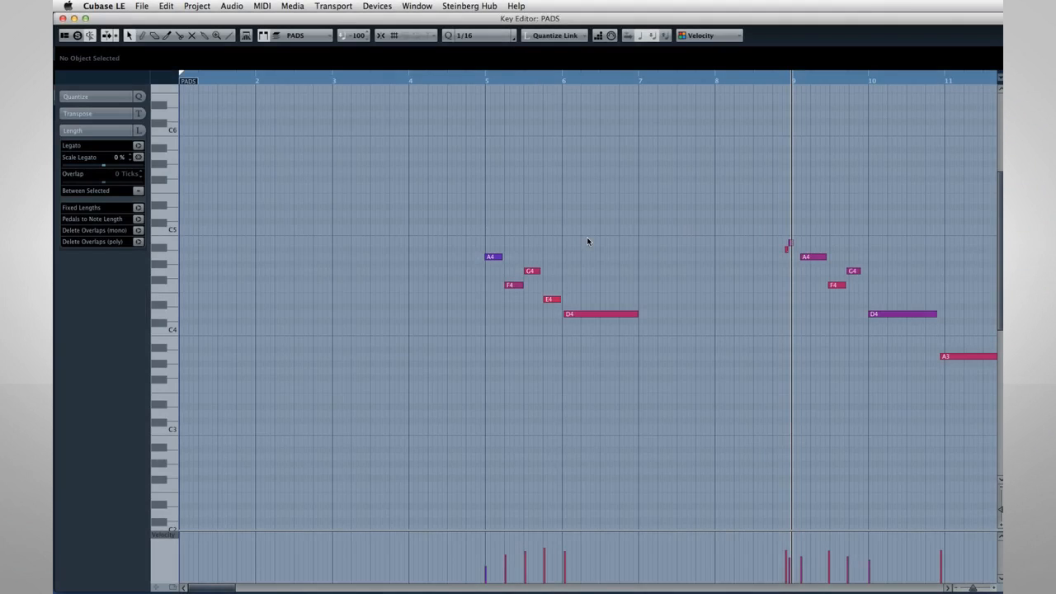
- Raise the velocity of the first A4 note in the PADS part's velocity lane
click(492, 257)
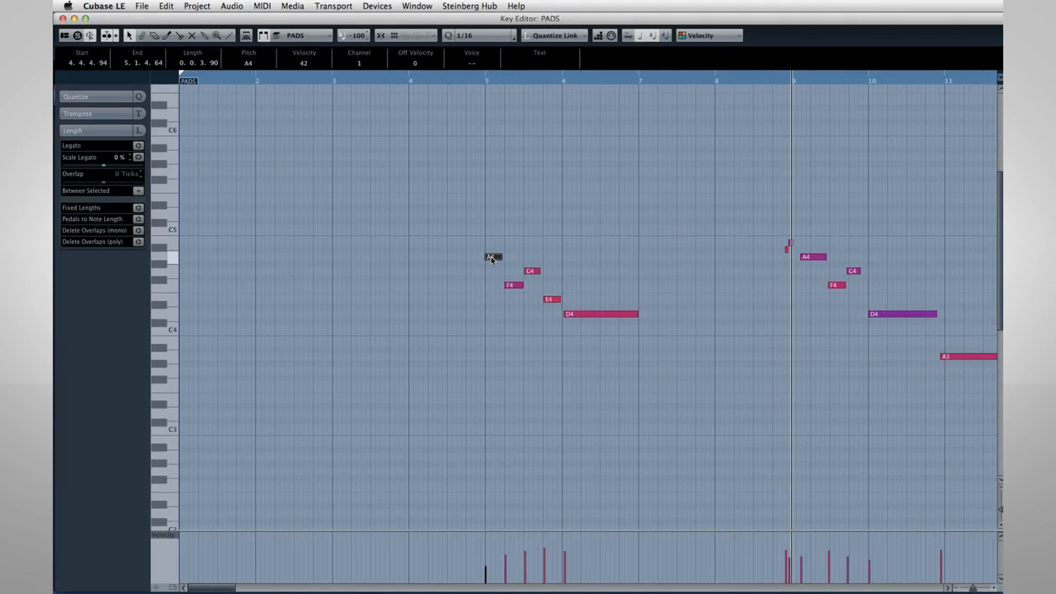
drag(492, 257, 492, 251)
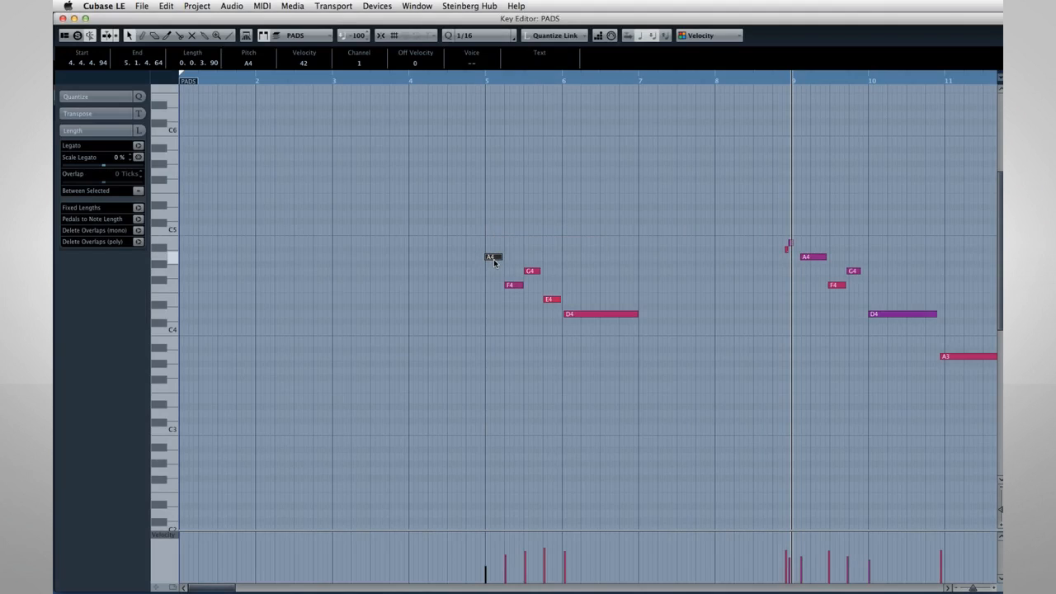
drag(502, 258, 525, 258)
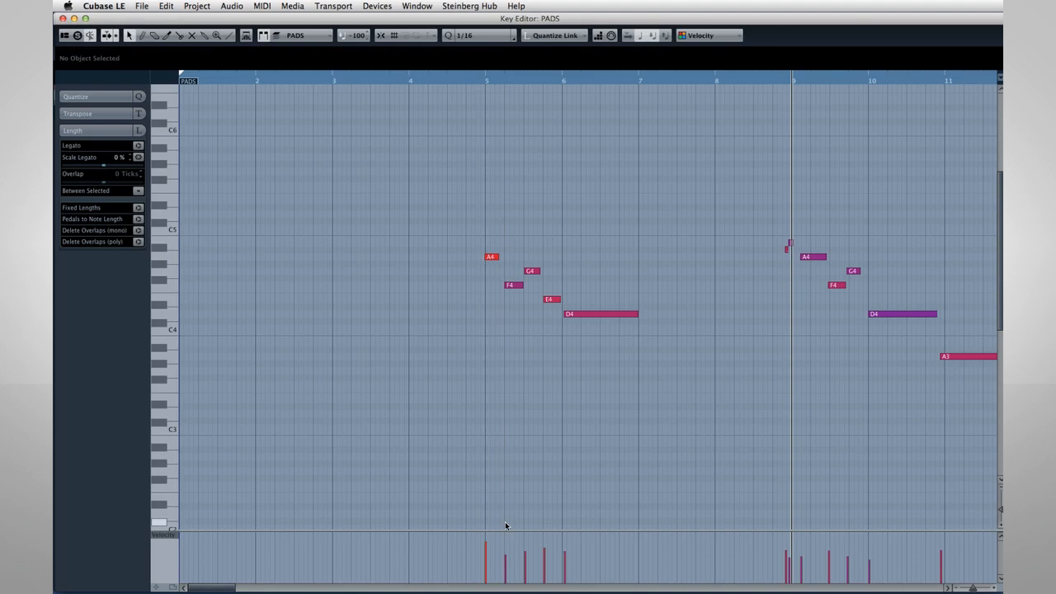
mouse_move(172, 398)
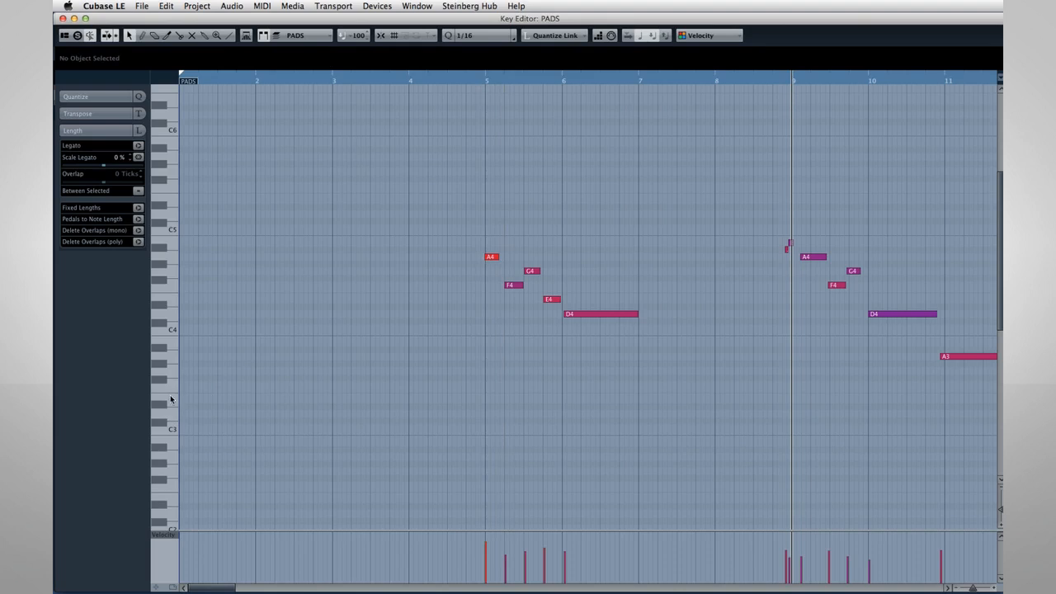
mouse_move(174, 357)
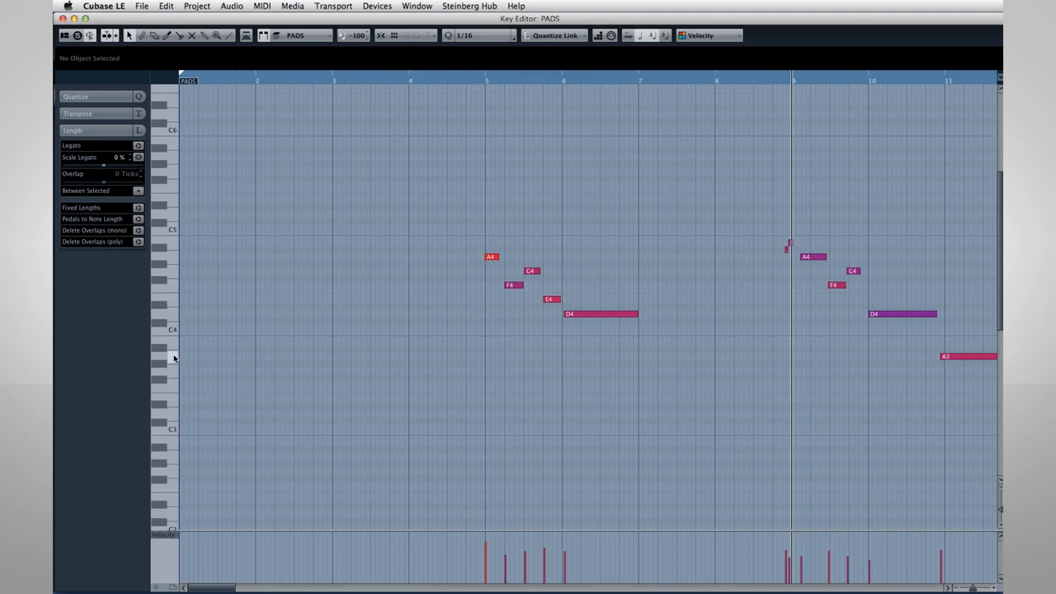
mouse_move(173, 356)
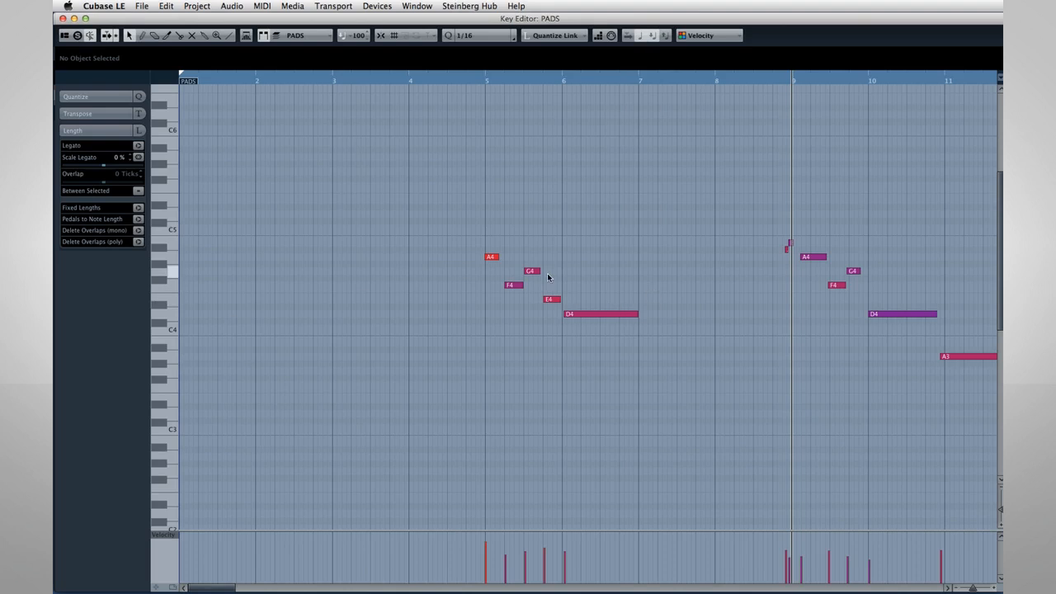
- Add an A3 note near bar 9 in the PADS part
click(531, 270)
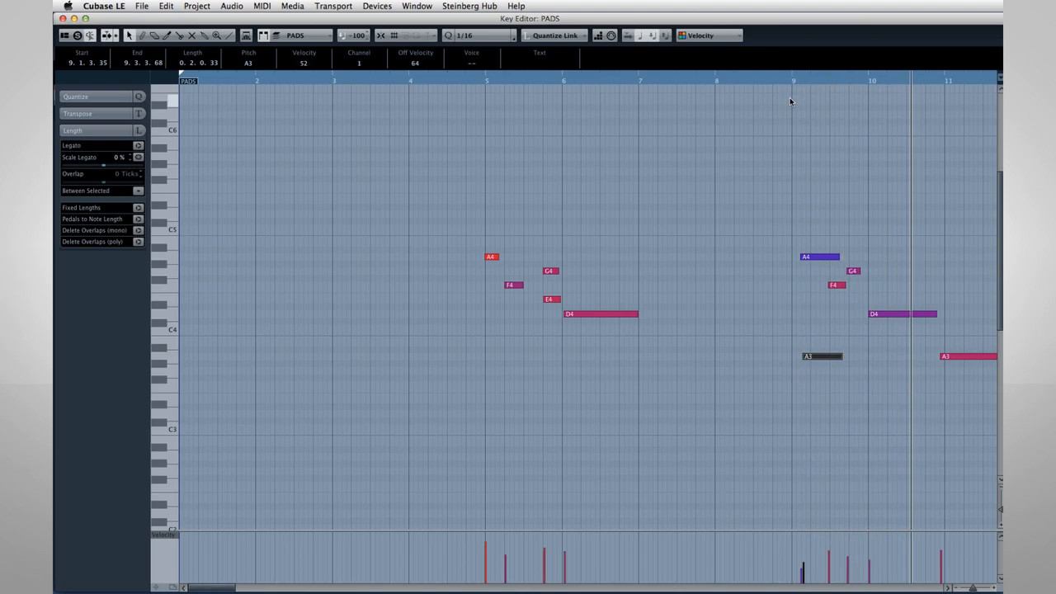
mouse_move(521, 74)
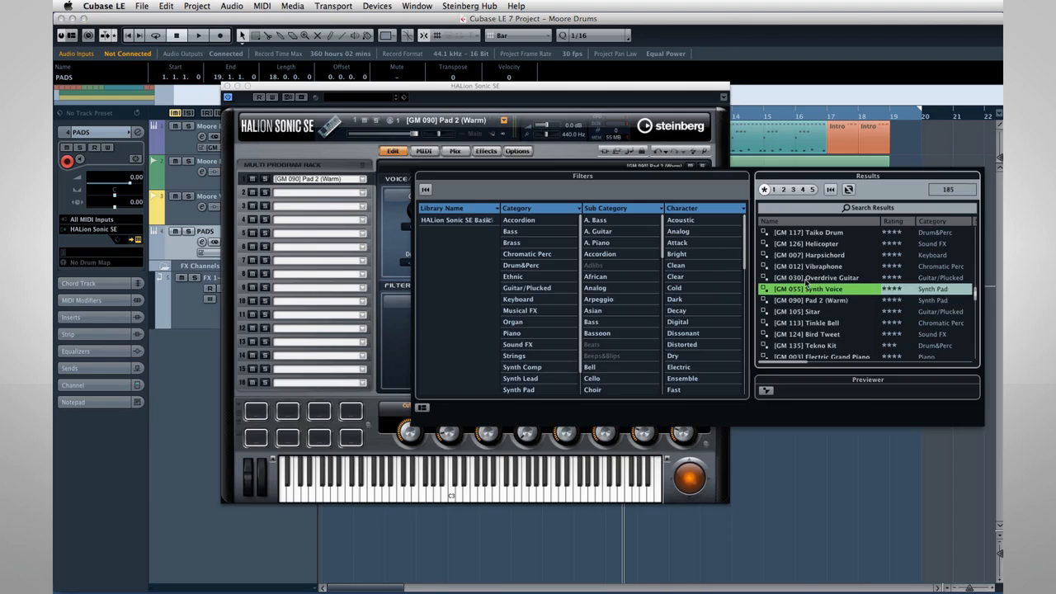
- Audition Overdrive Guitar, then load the [GM 012] Vibraphone preset for the PADS track
click(806, 265)
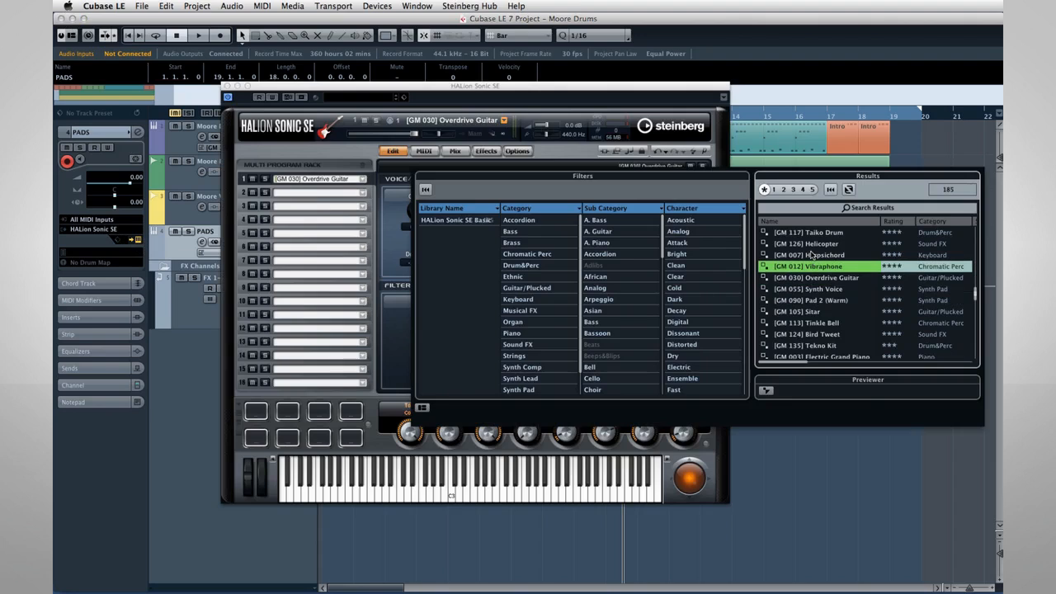
double_click(807, 266)
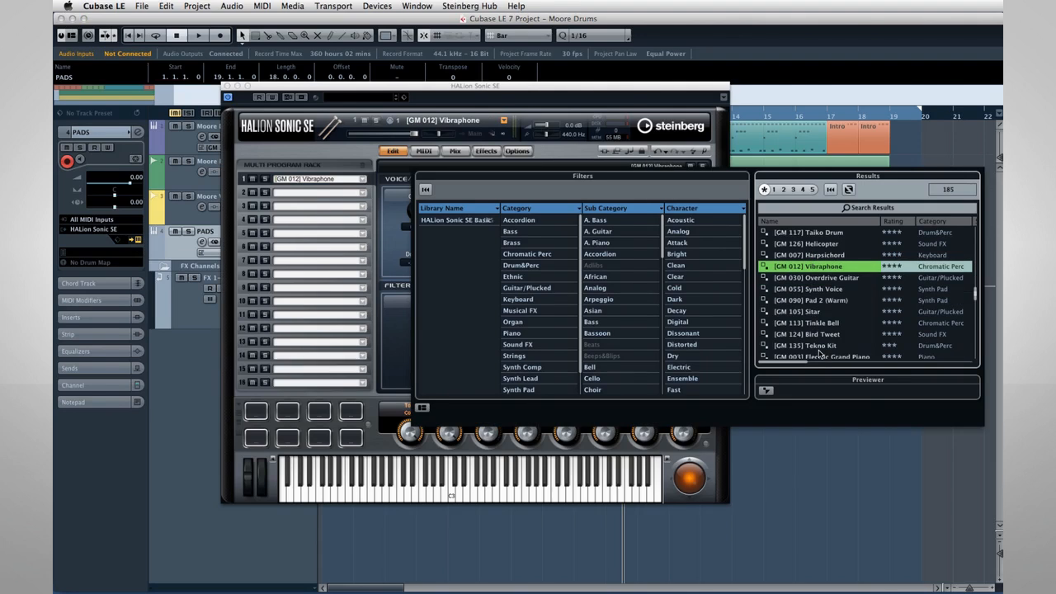
mouse_move(393, 196)
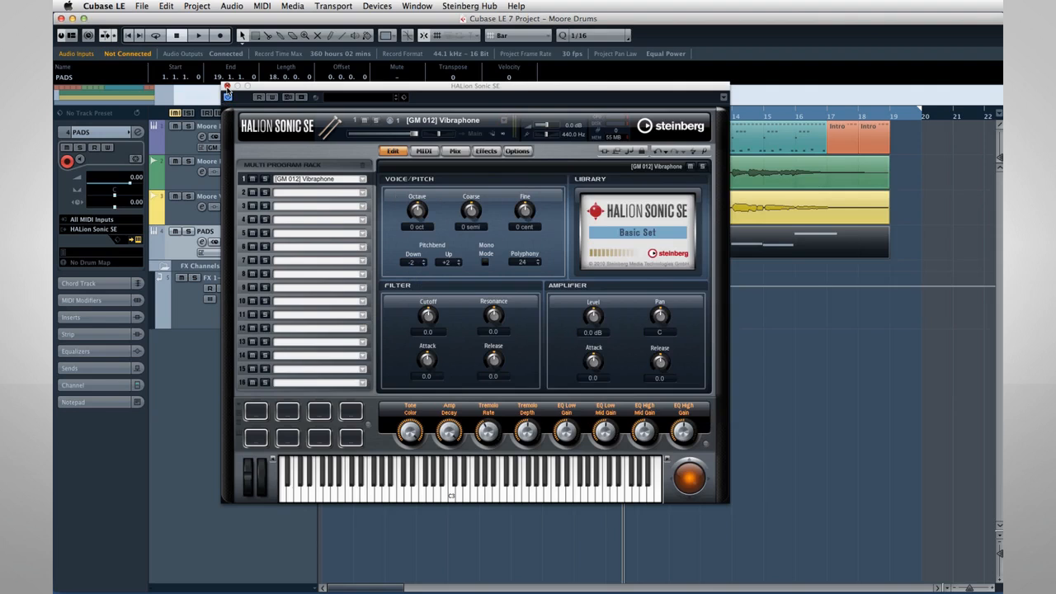
click(227, 86)
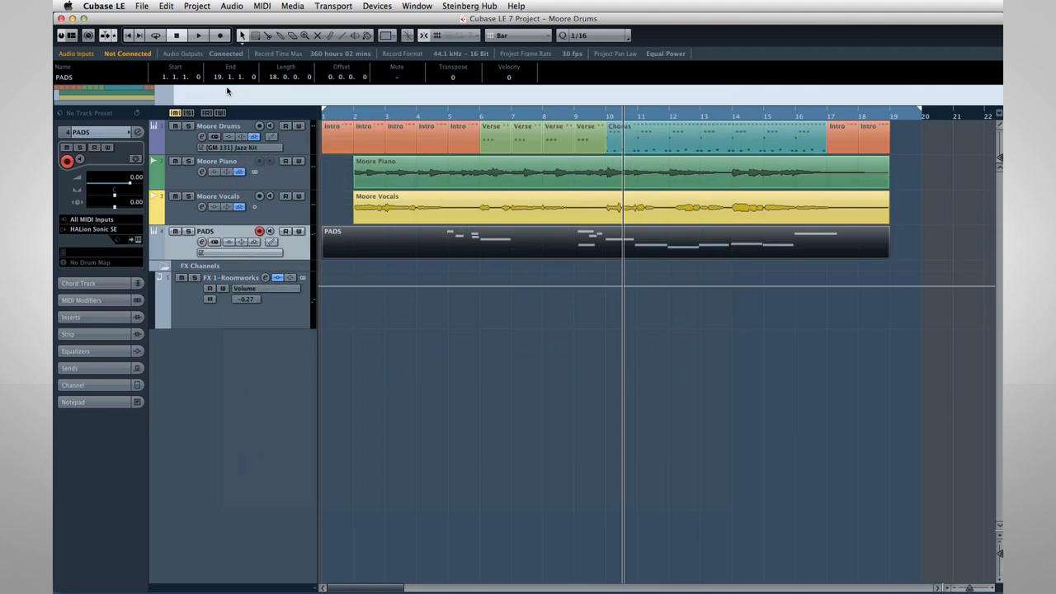